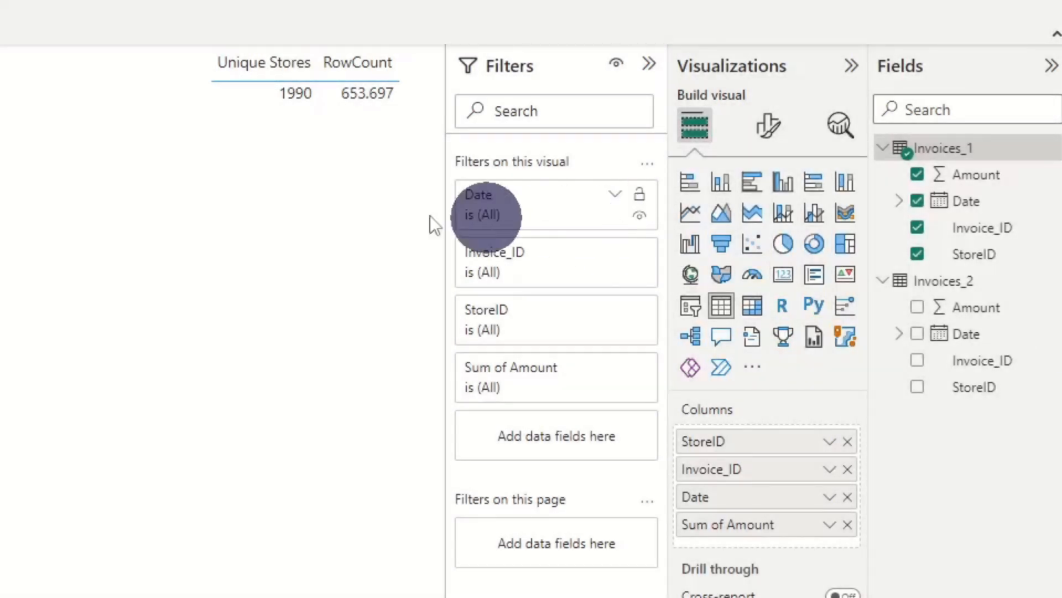
mouse_move(251, 189)
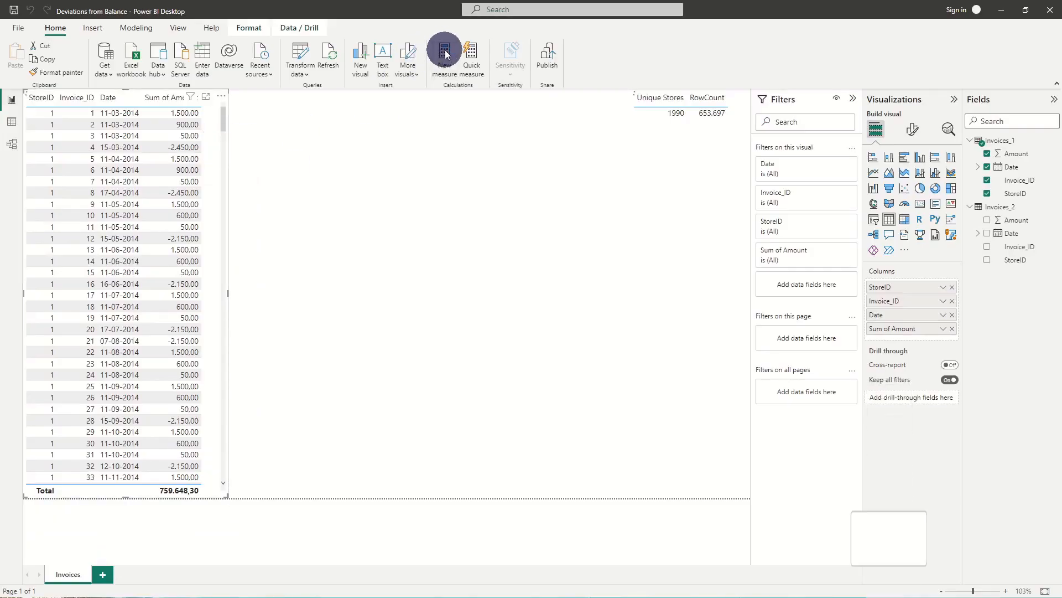
- Start a new measure Threshold_Dummy declaring VAR Threshold = 1000 followed by RETURN
click(412, 56)
text(Thre)
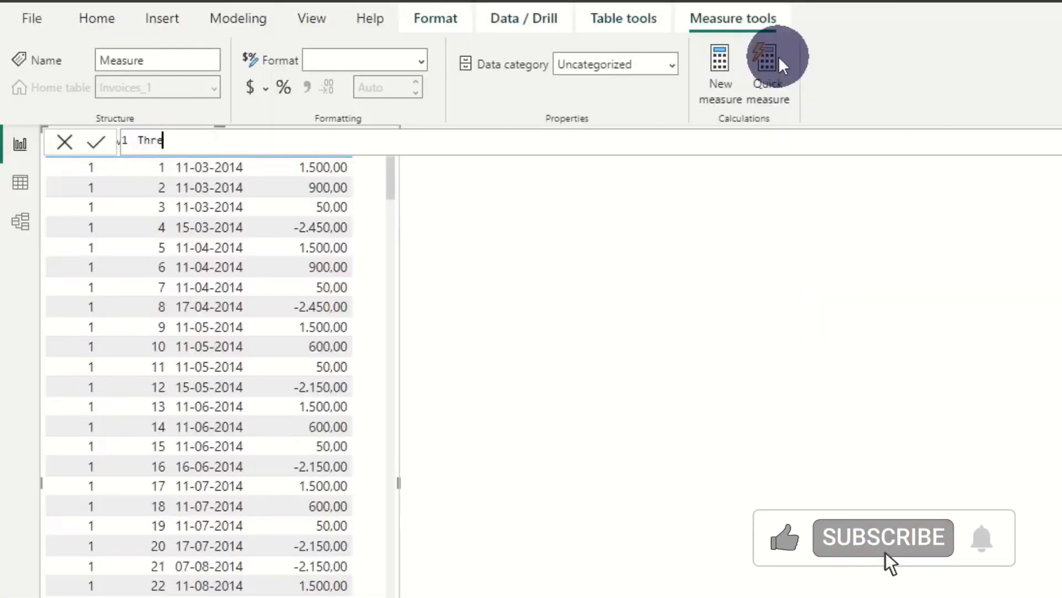
text(shold_D)
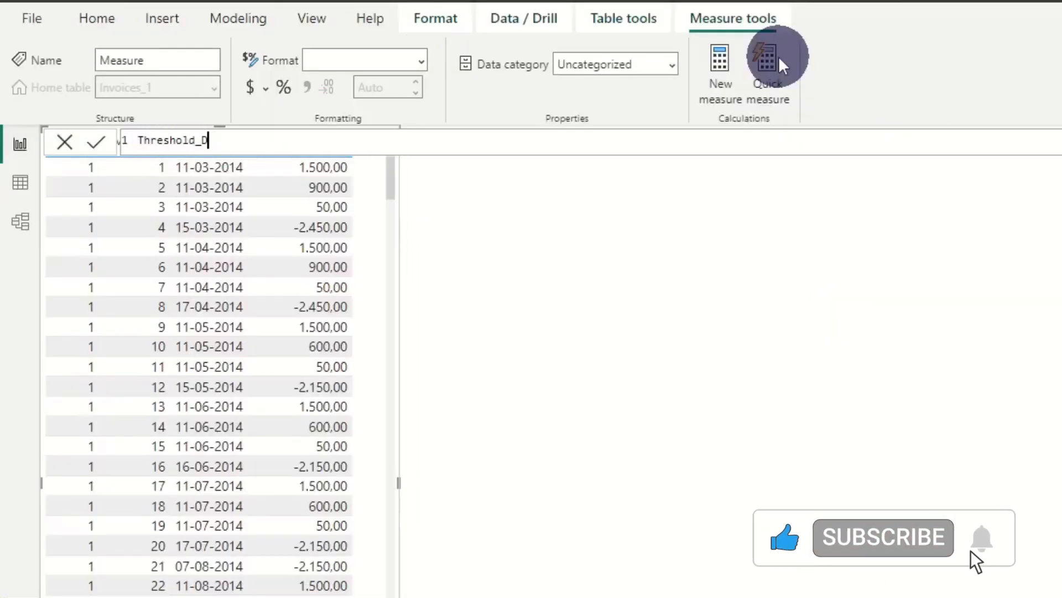
text(ummy =)
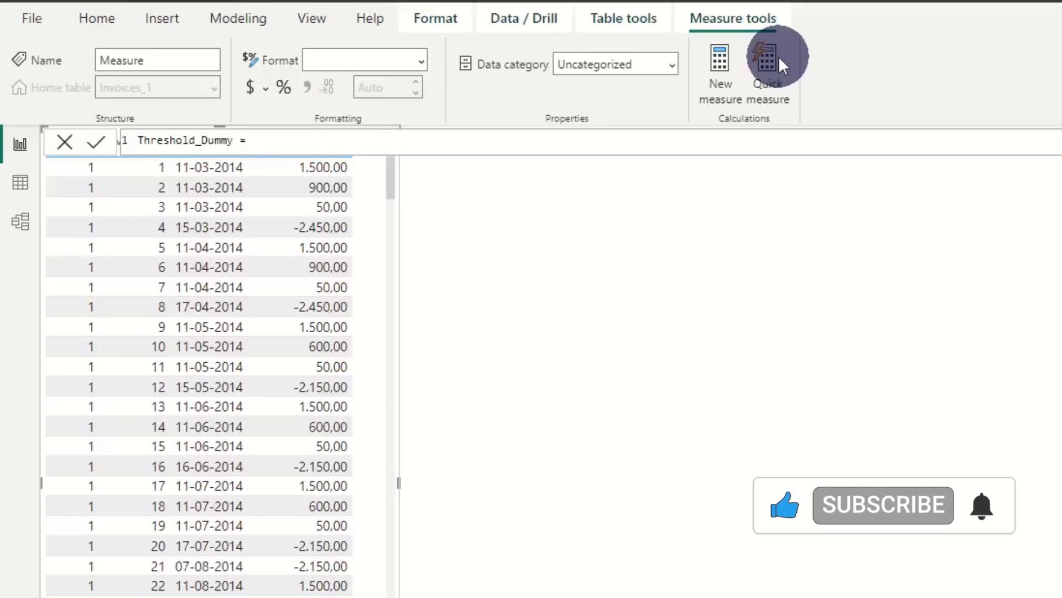
text(VAR)
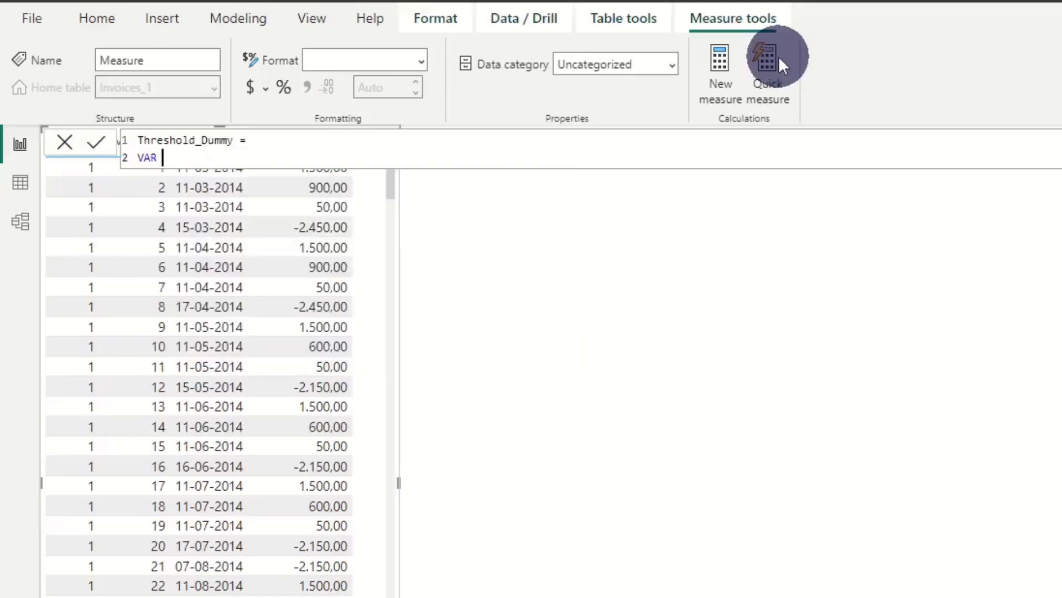
text(Thresho)
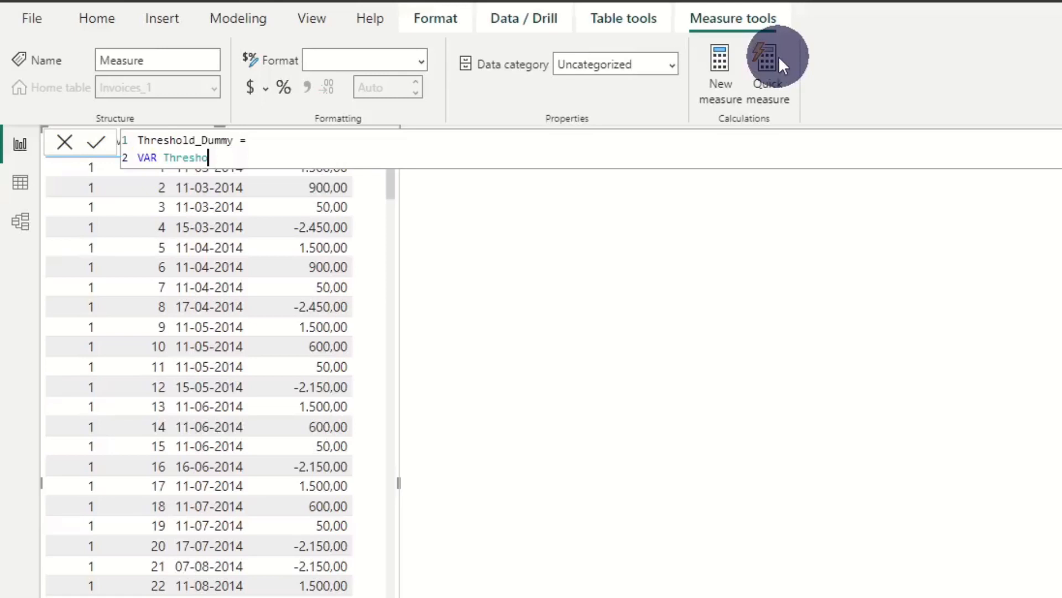
text(= 10)
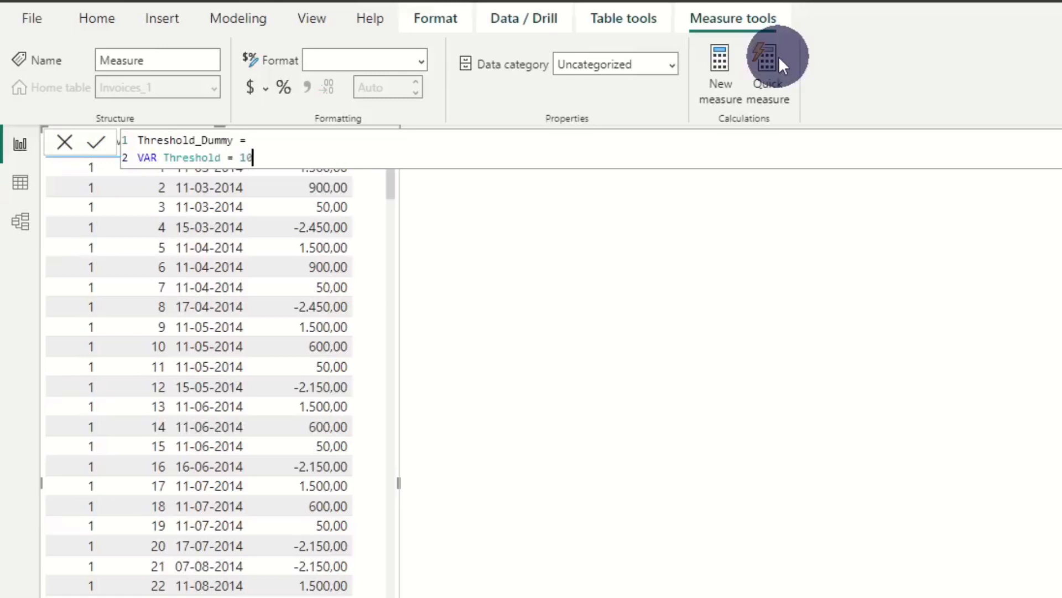
text(00)
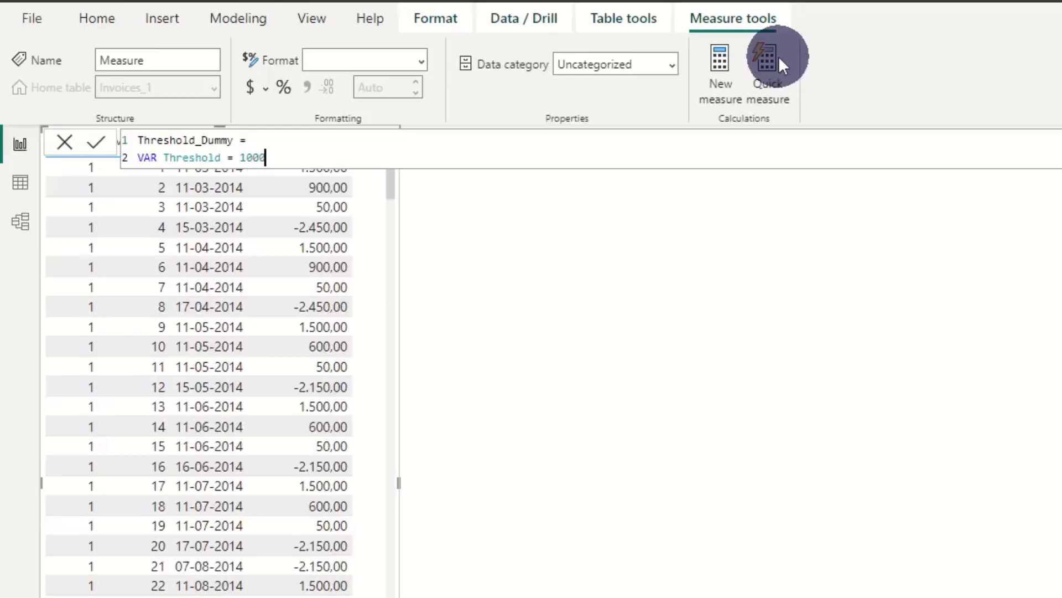
key(Return)
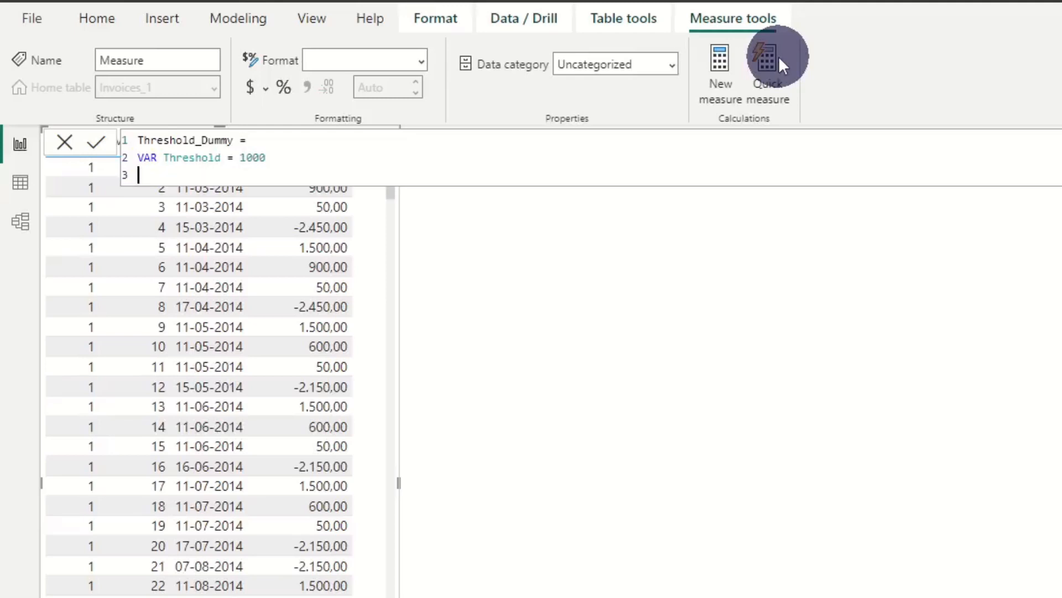
text(RETURN)
text(IF(SUM([)
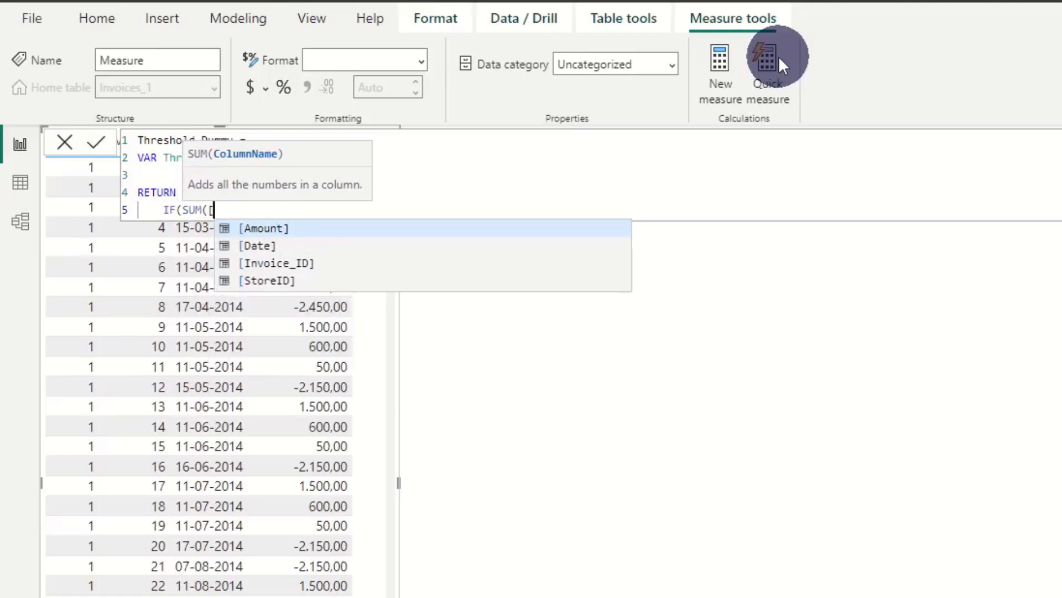
- Complete it with IF(SUM([Amount])>Threshold || SUM([Amount])<=(Threshold*-1),"Control","Accepted")
click(263, 228)
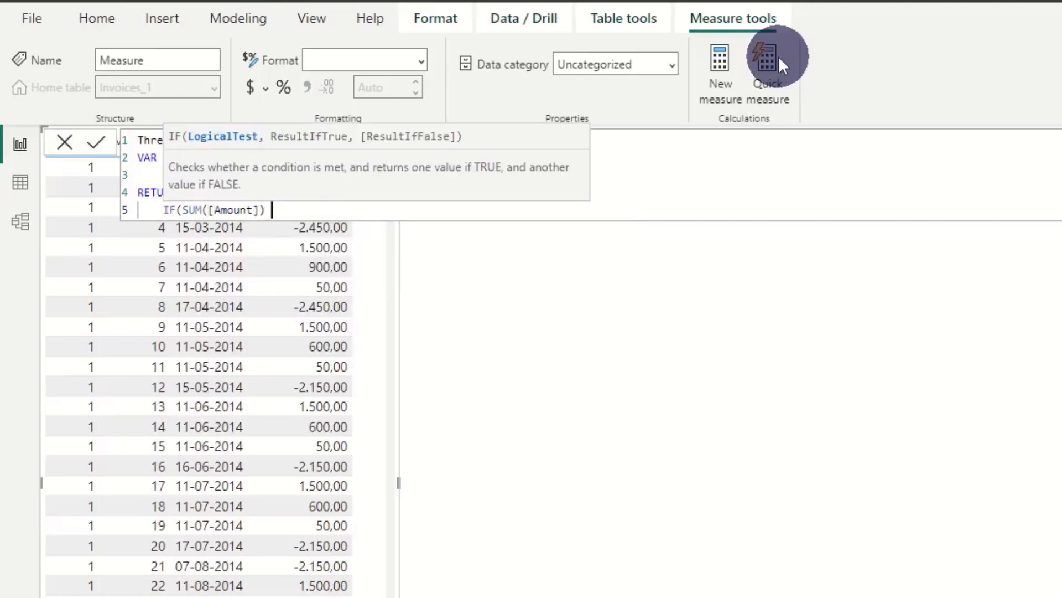
text(>)
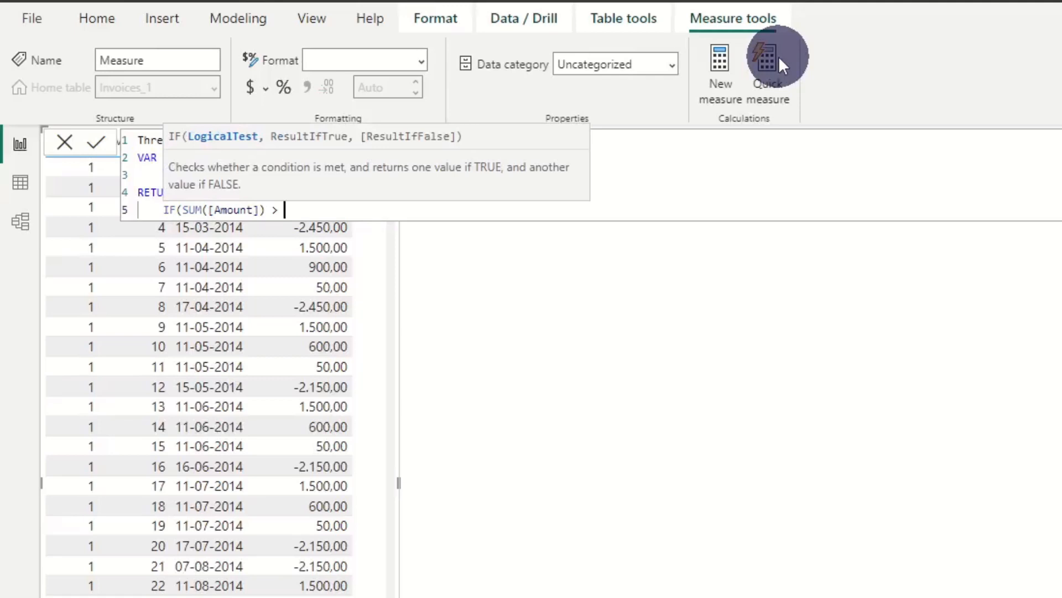
text(Threshold)
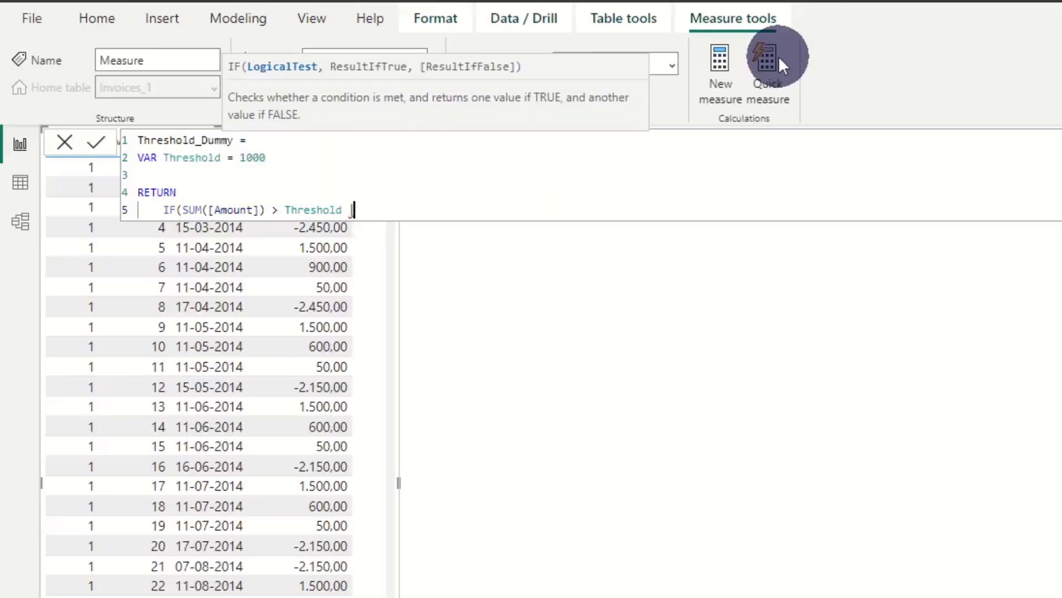
text(||)
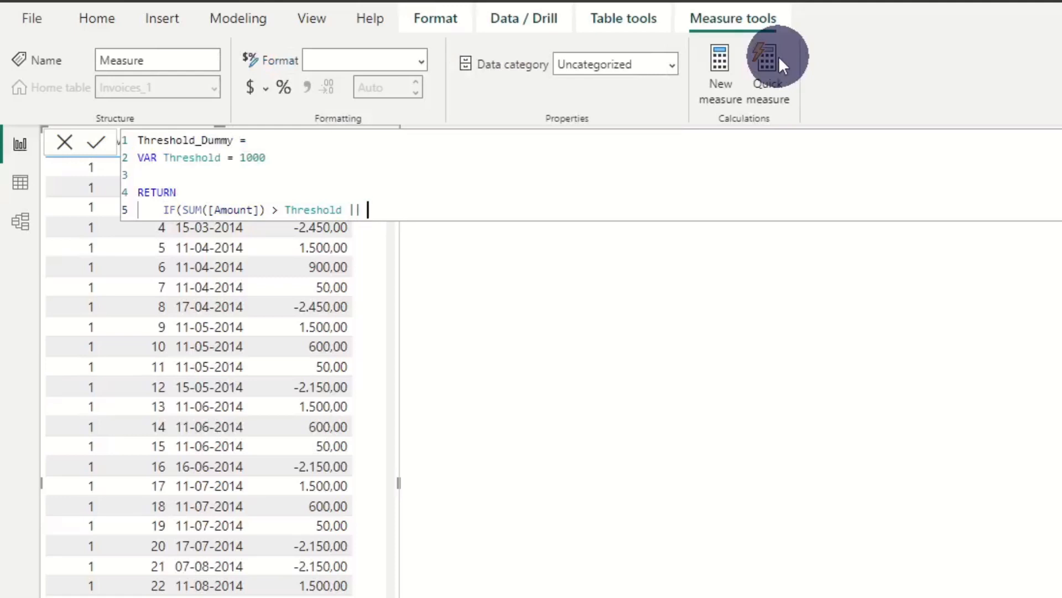
text(SUM([Amount)
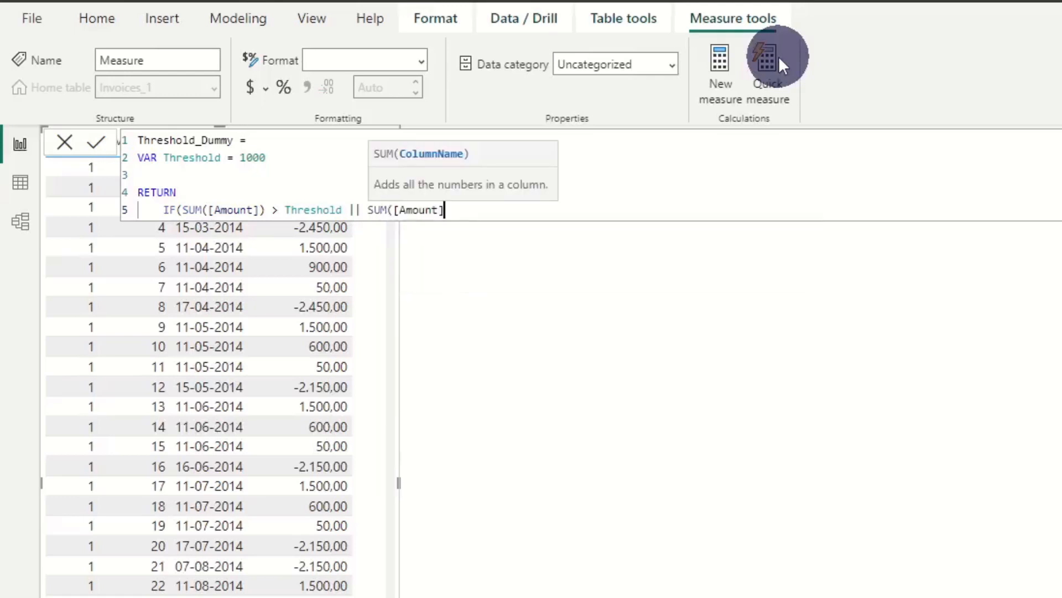
text())
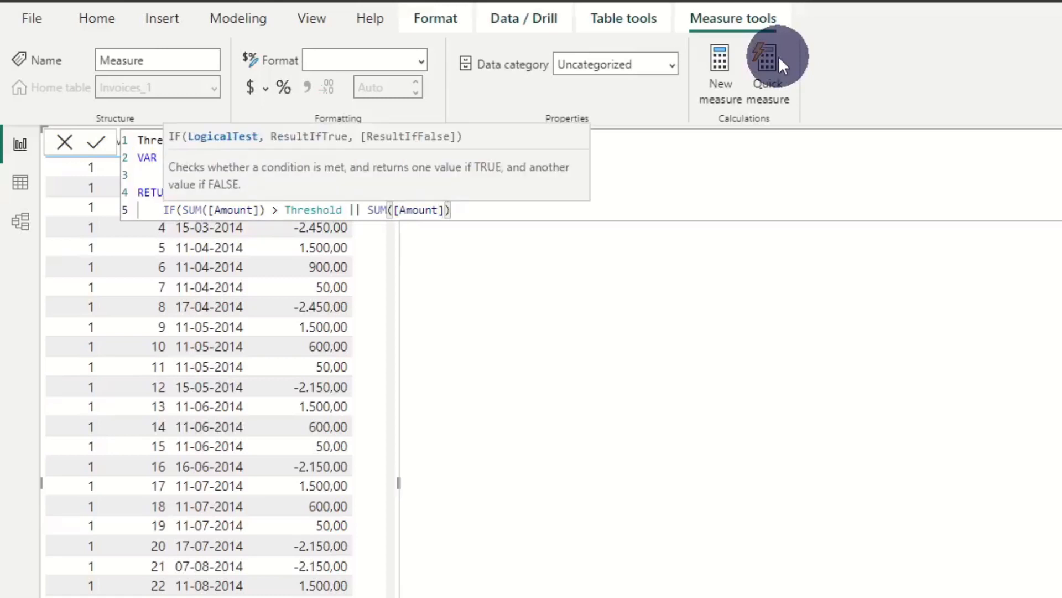
text(<= (Threshold *-1), "Control",)
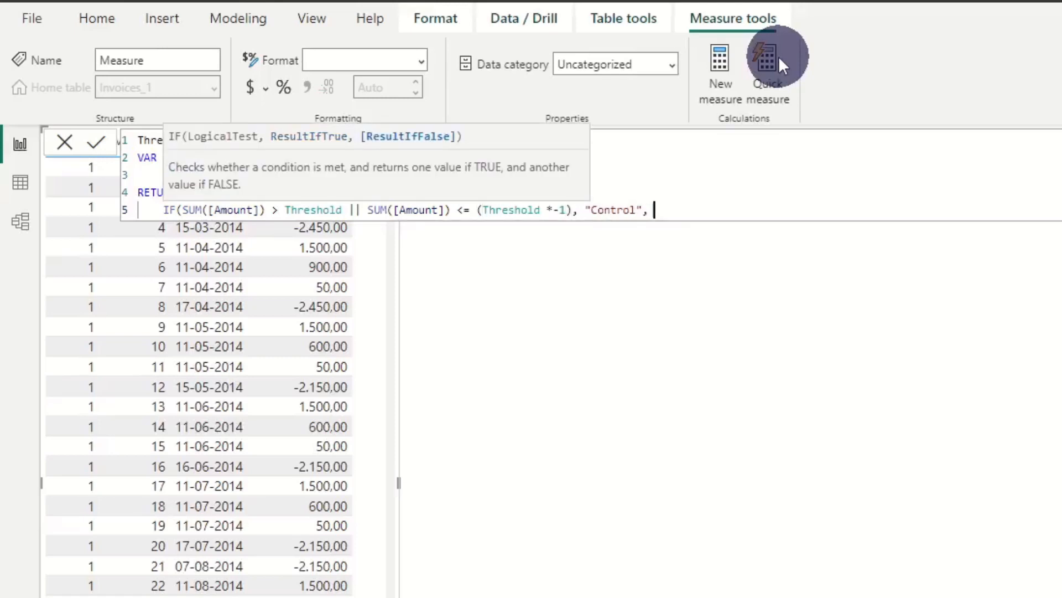
text("Accepted"))
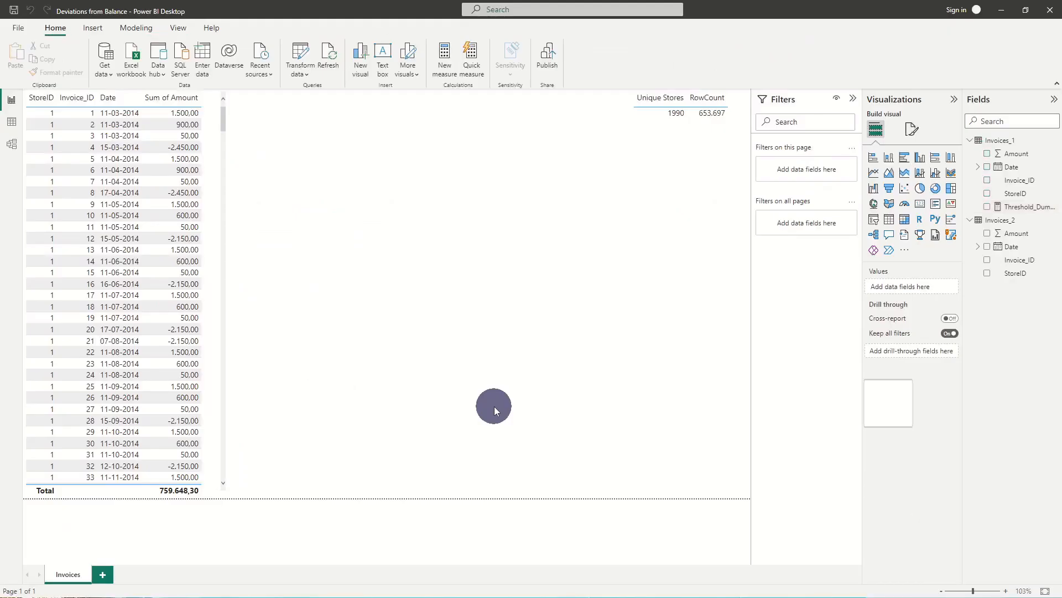
- Rework the table visual to show StoreID, Sum of Amount and Threshold_Dummy, dropping Invoice_ID and Date
click(125, 291)
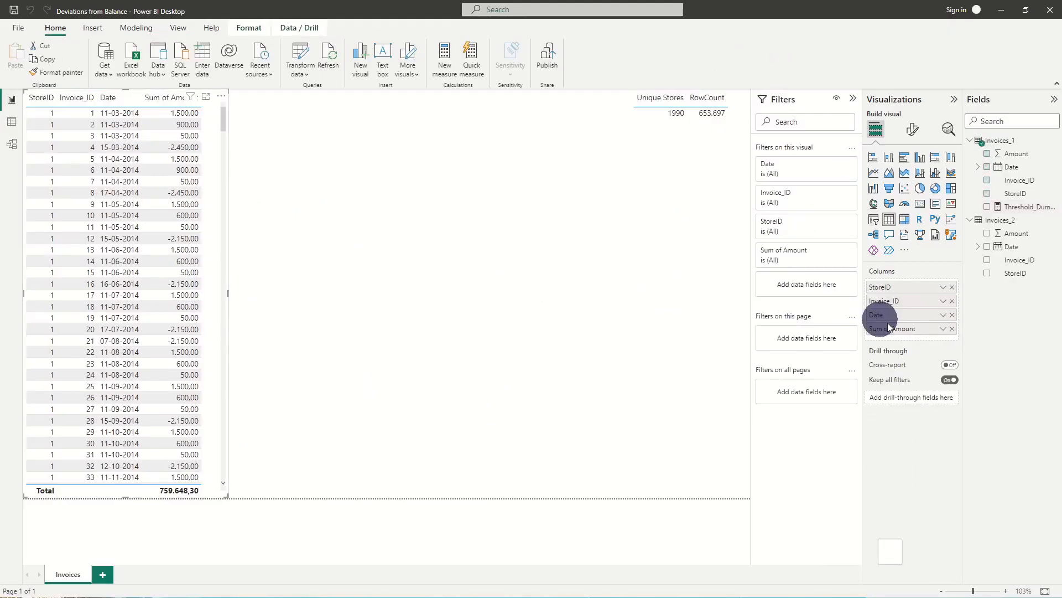
click(952, 301)
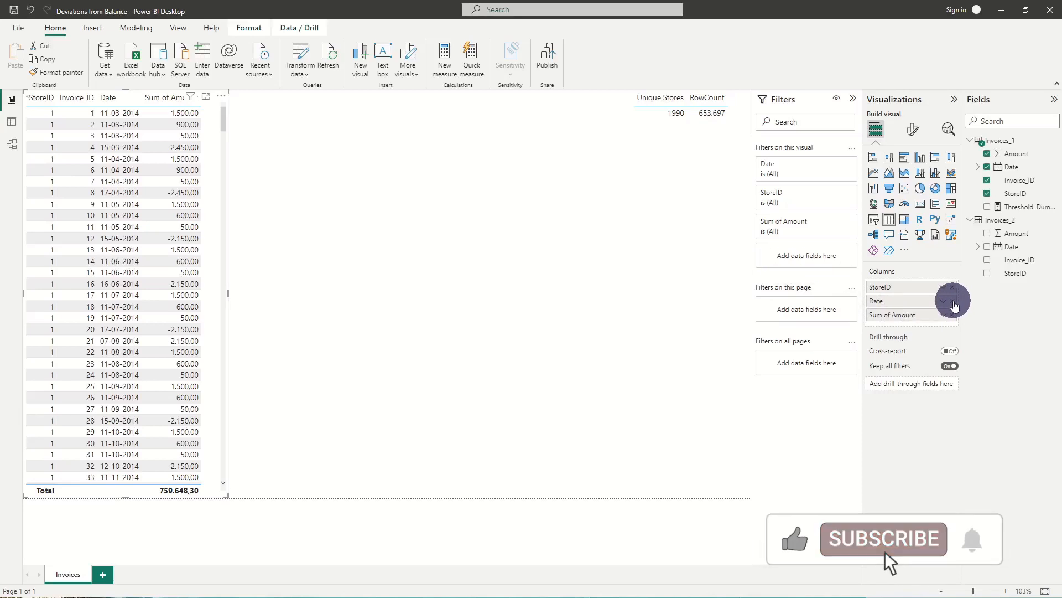
click(952, 301)
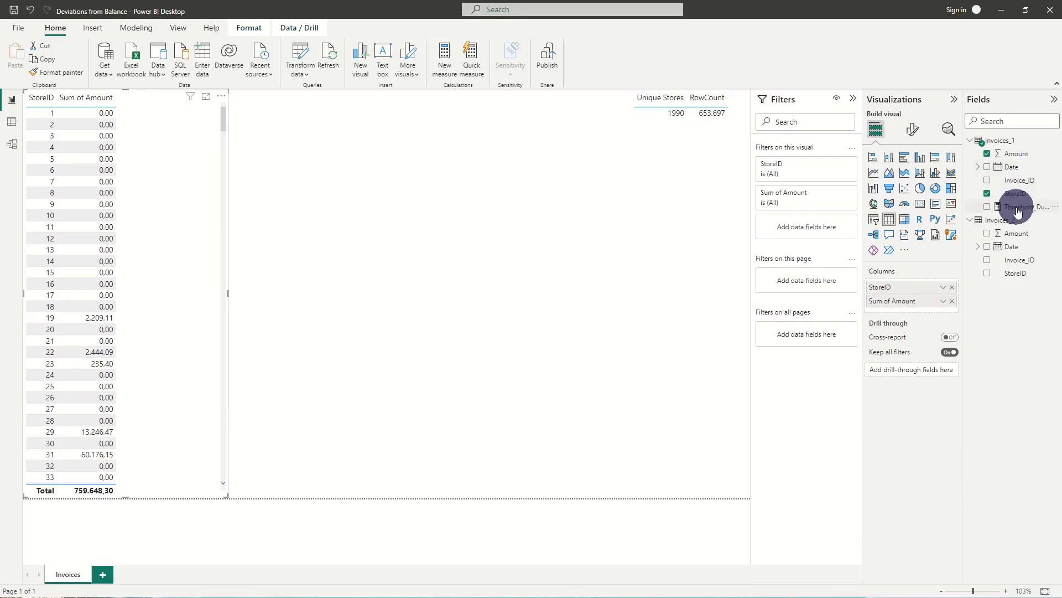
click(989, 207)
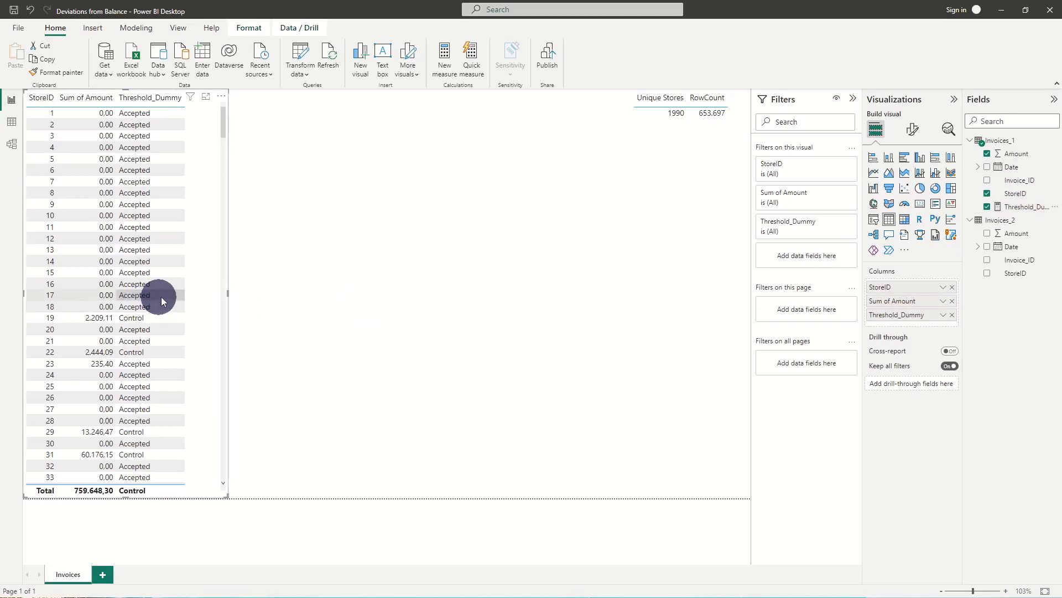
scroll(down, 3)
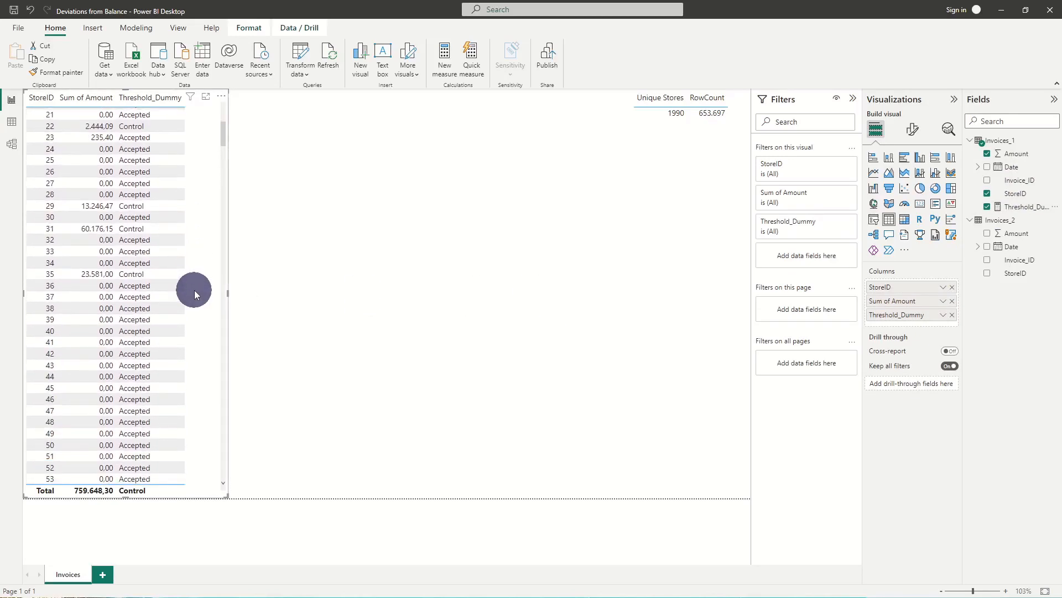
scroll(up, 3)
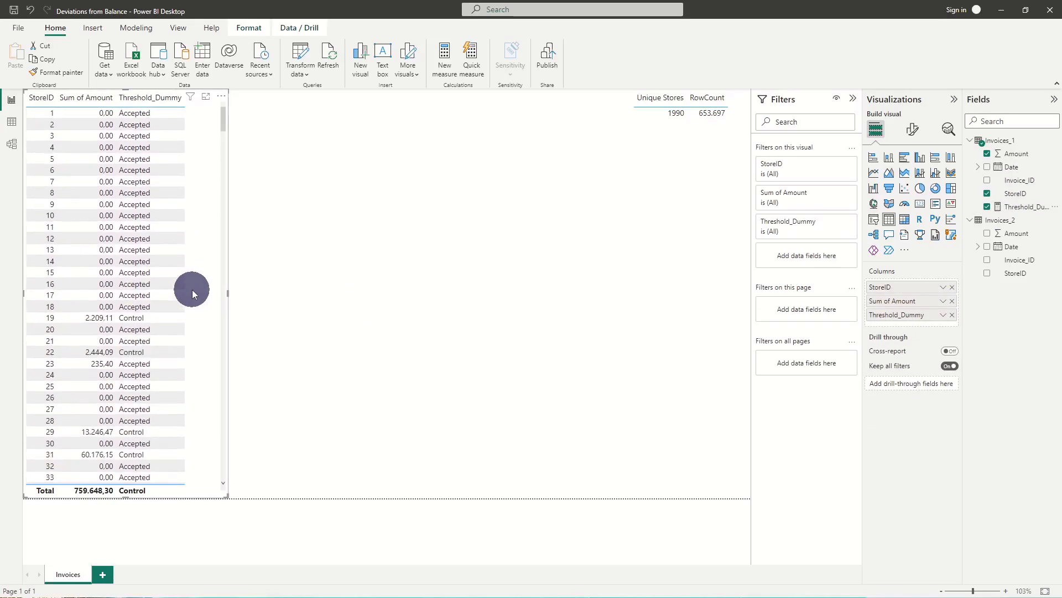
- Filter the table to rows where Threshold_Dummy contains Control, totalling 758.293,55
click(788, 224)
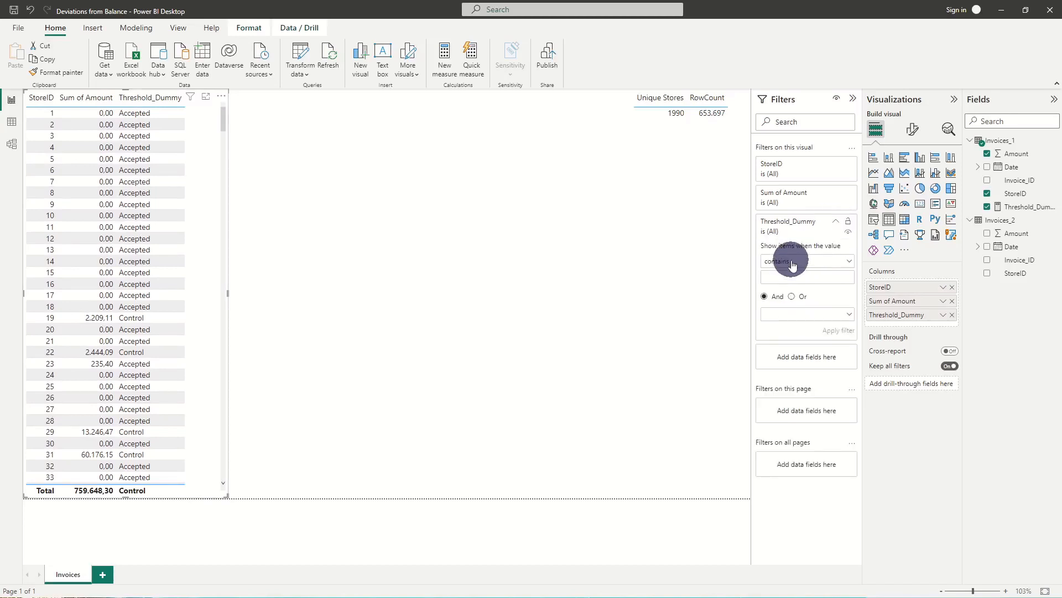
text(Control)
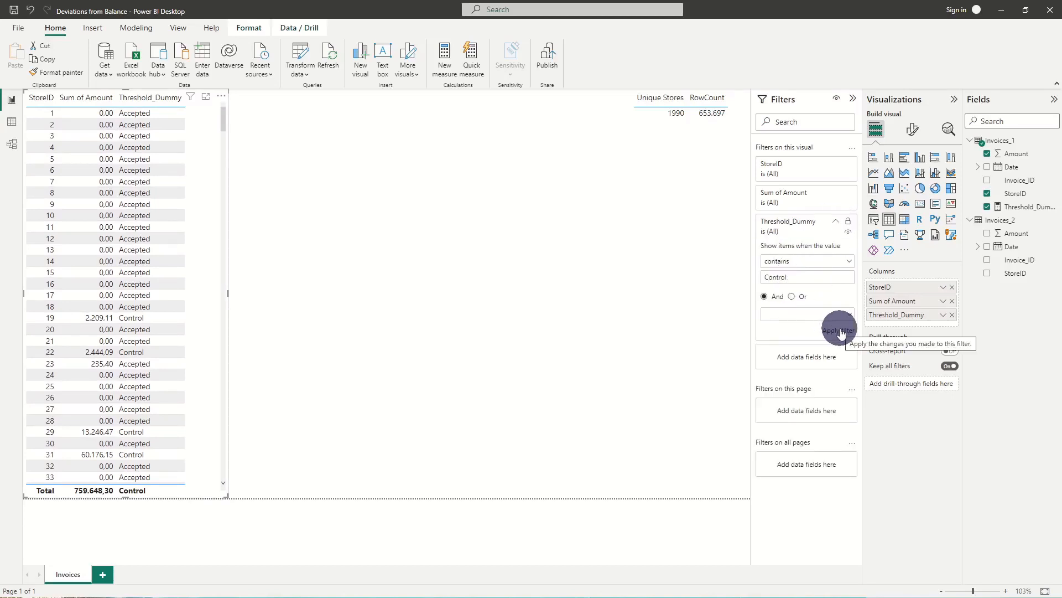
click(840, 329)
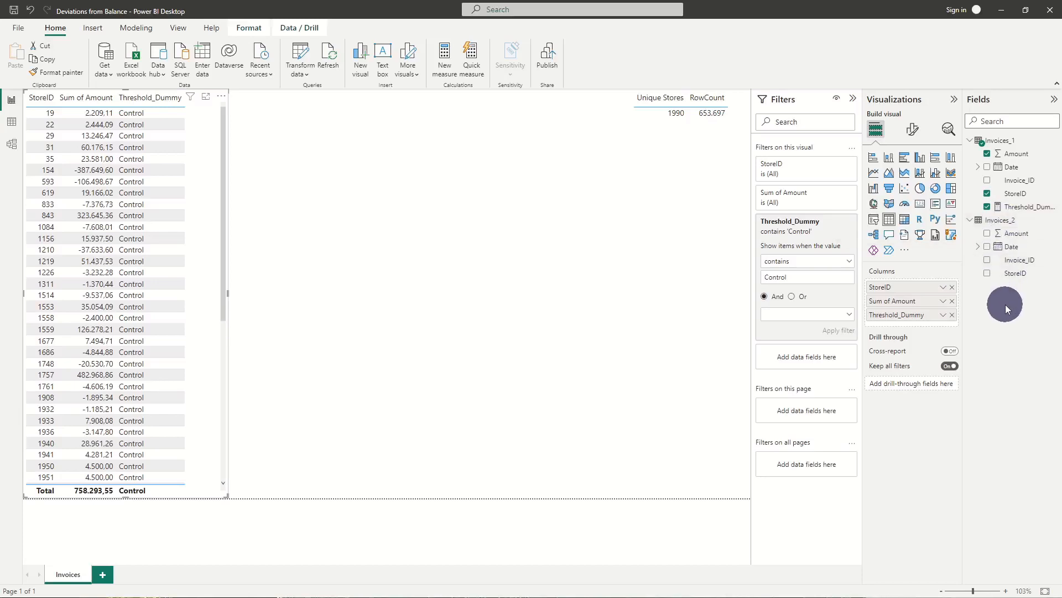
mouse_move(300, 56)
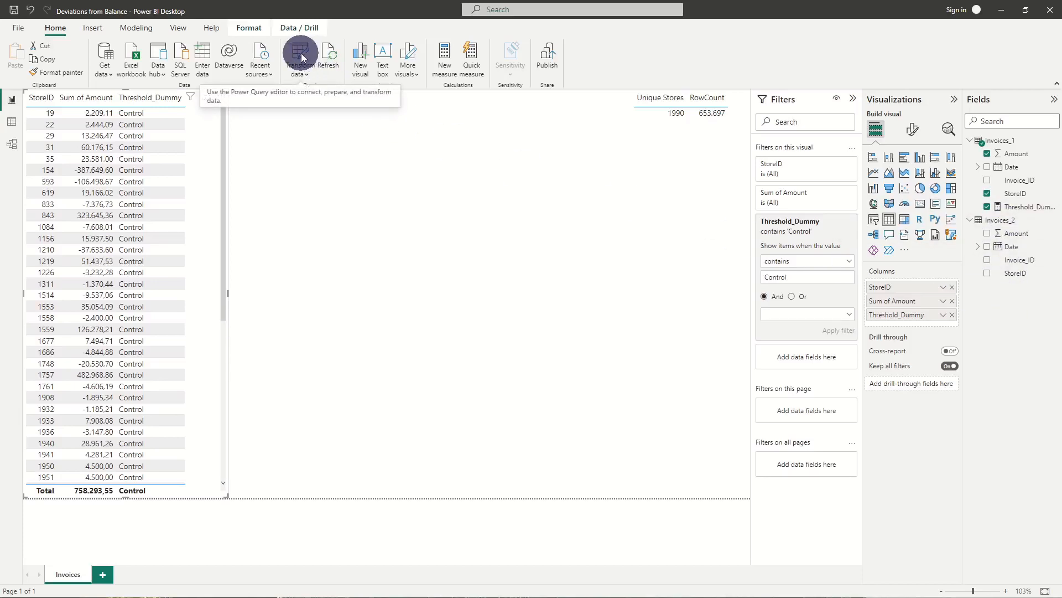
mouse_move(415, 58)
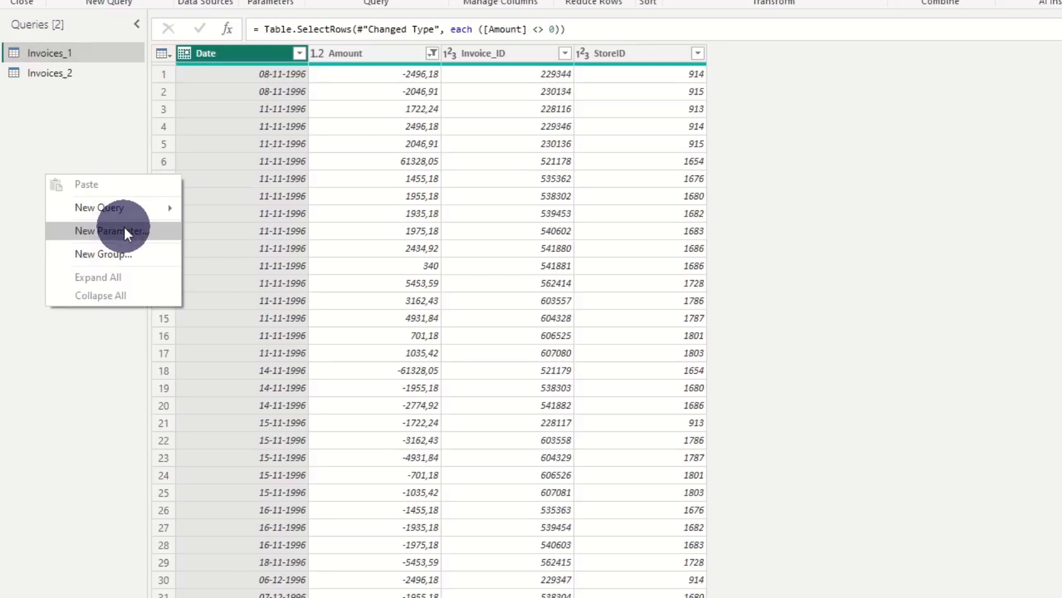
- Create a ThresholdValue parameter with current value 1000 and Close & Apply back to the report
click(110, 230)
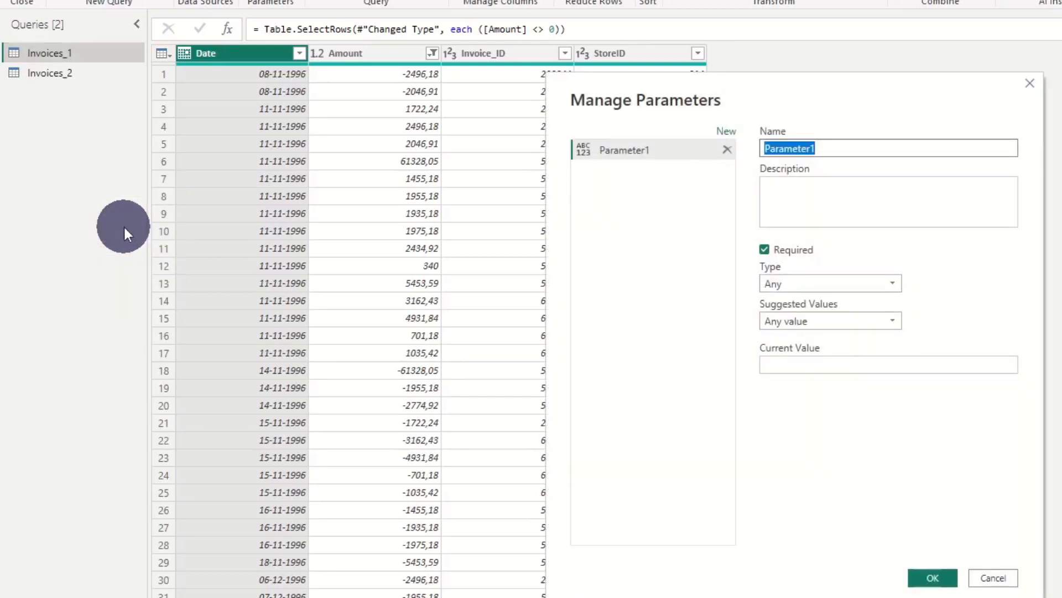
text(ThresholdValue)
click(888, 365)
text(1000)
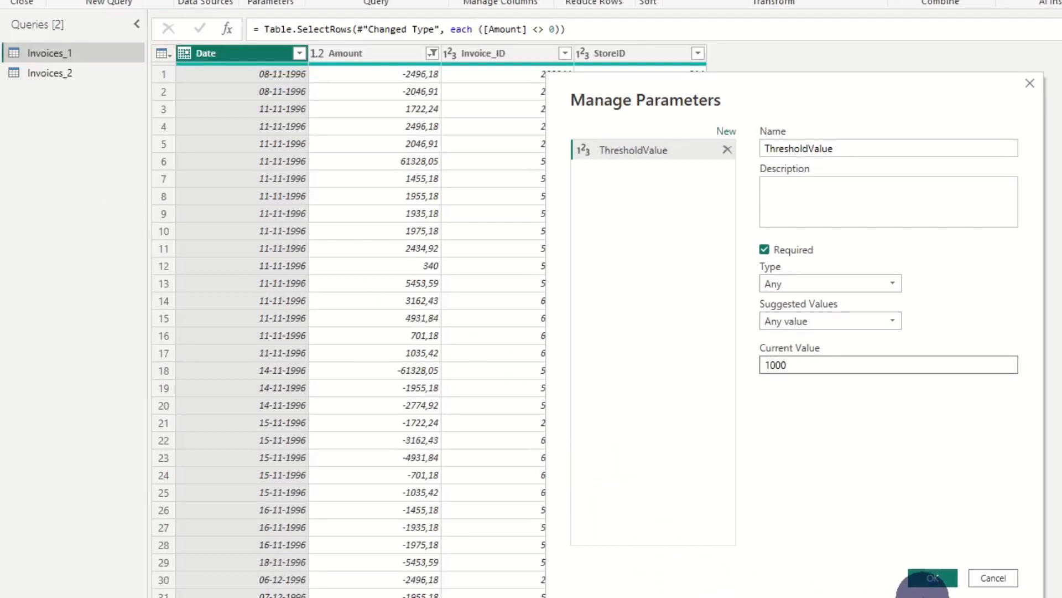
click(931, 578)
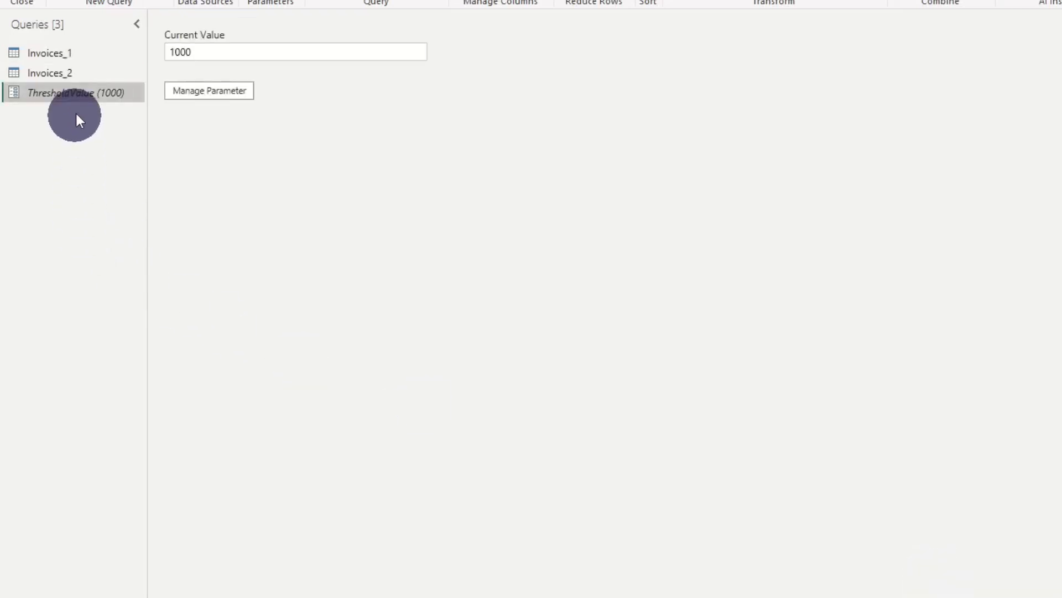
right_click(68, 93)
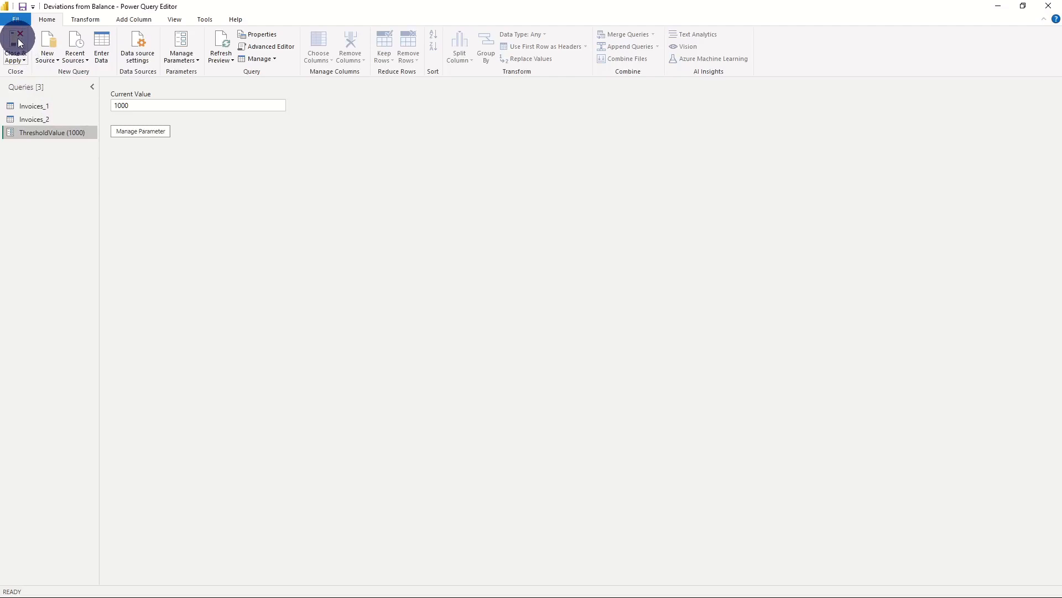
click(15, 47)
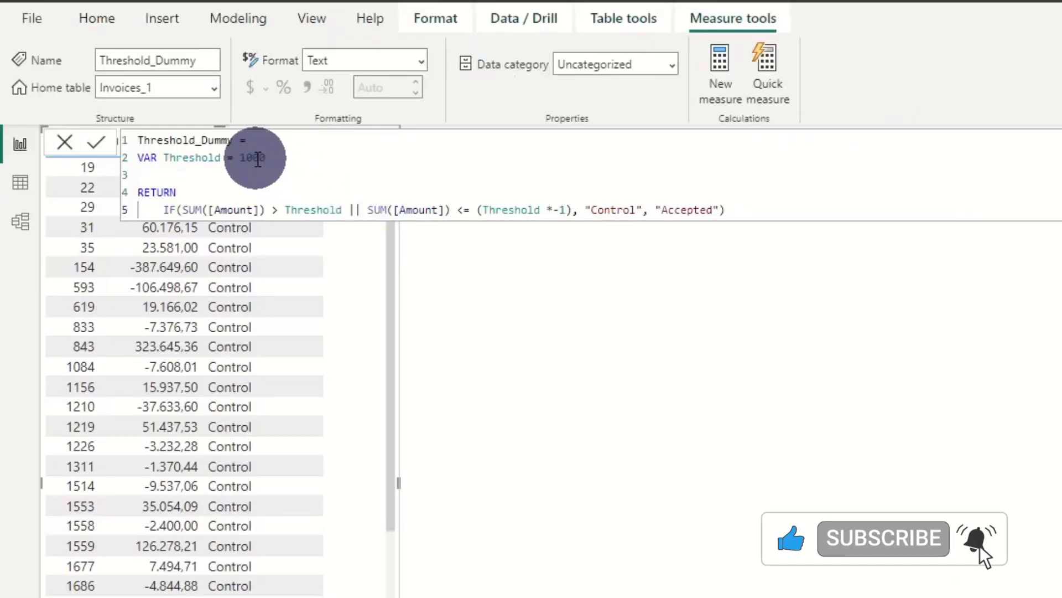
- Replace 1000 with MAXX(ThresholdValue, ThresholdValue) and add // comments explaining the parameter-driven threshold
text(MAXX()
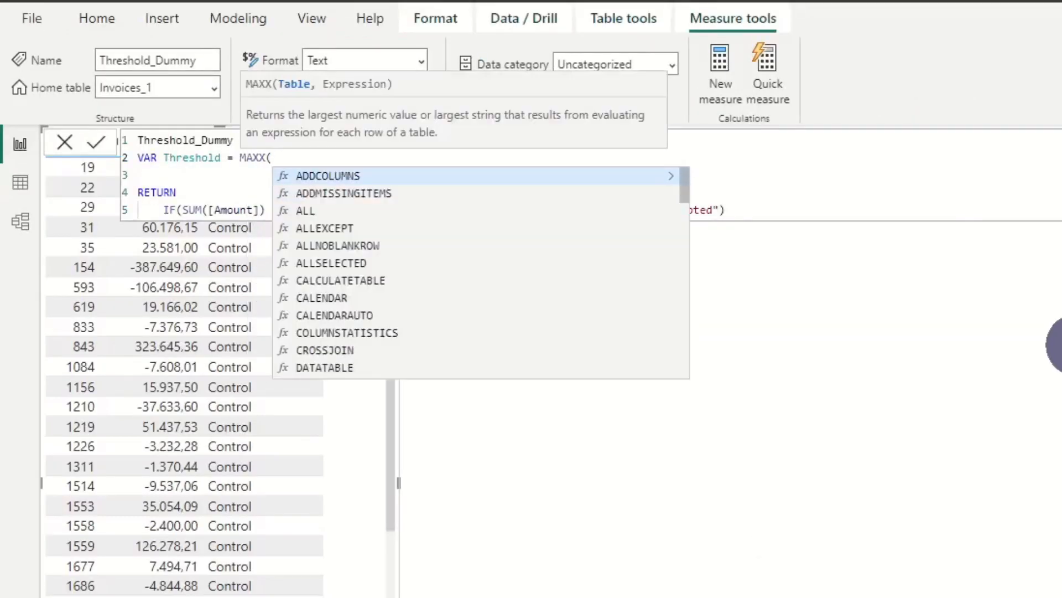
text(ThresholdValue,)
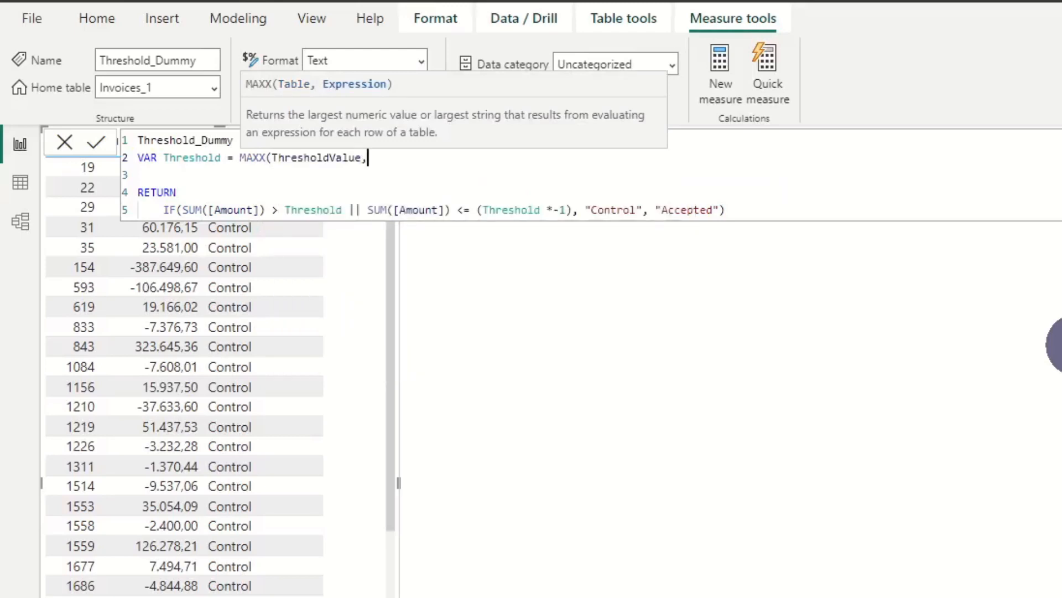
text(ThresholdValue)
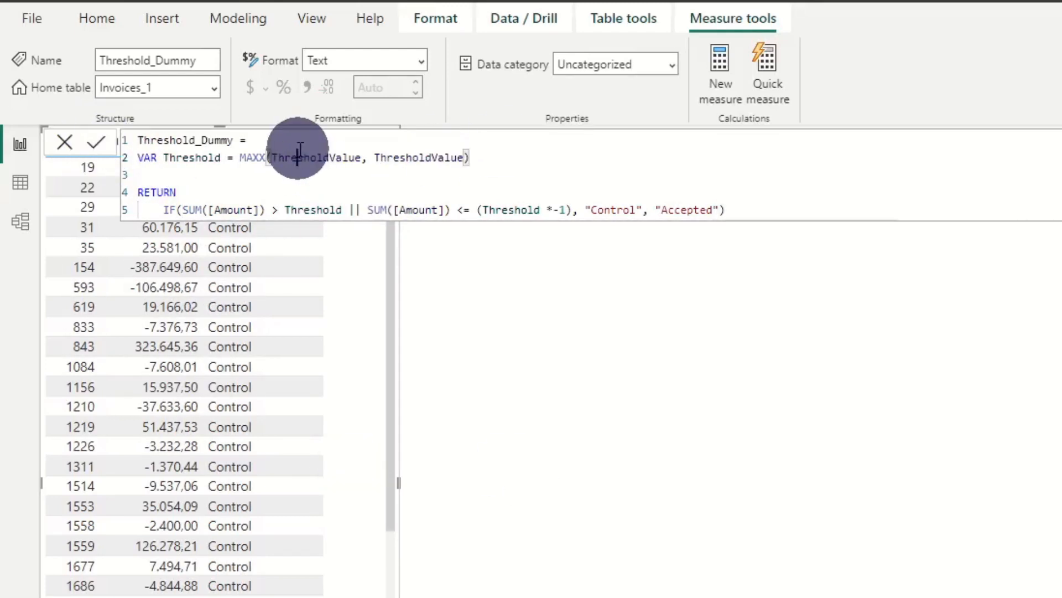
text(// Threshold)
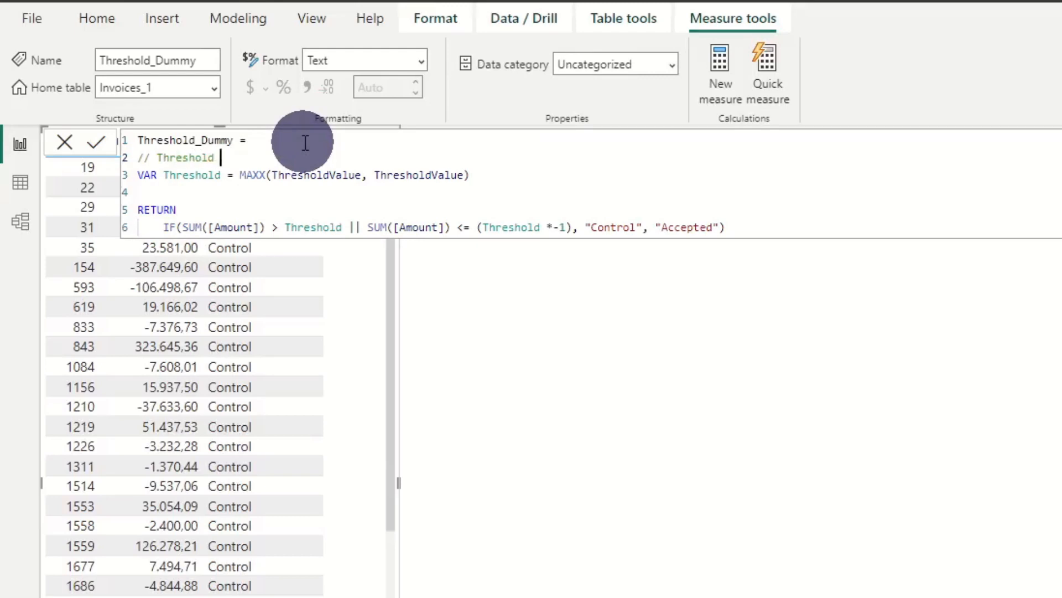
text(Value from Parameter)
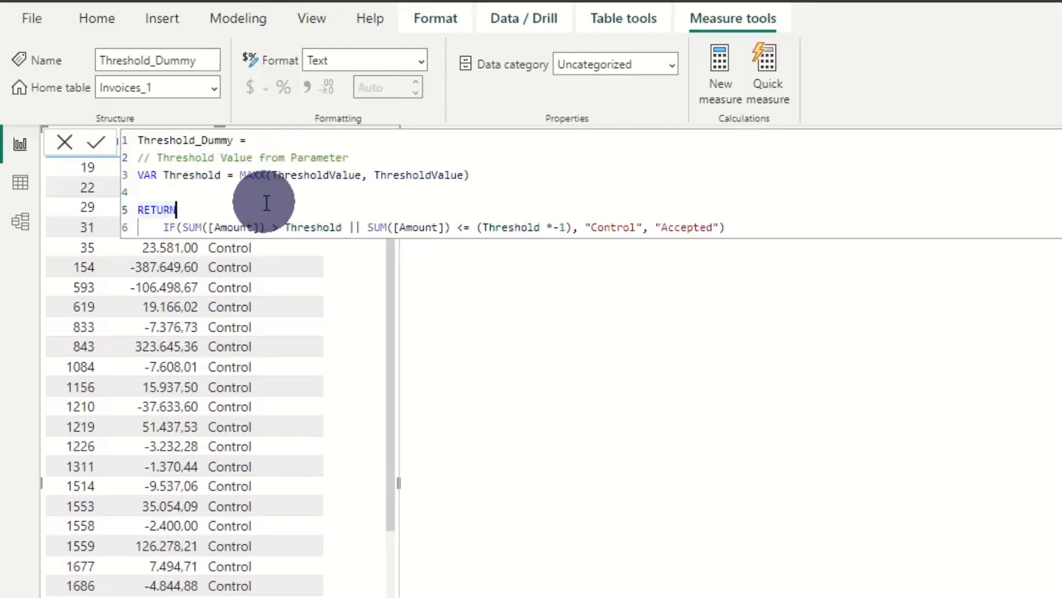
text(// Evaluation whether Threshold is crossed)
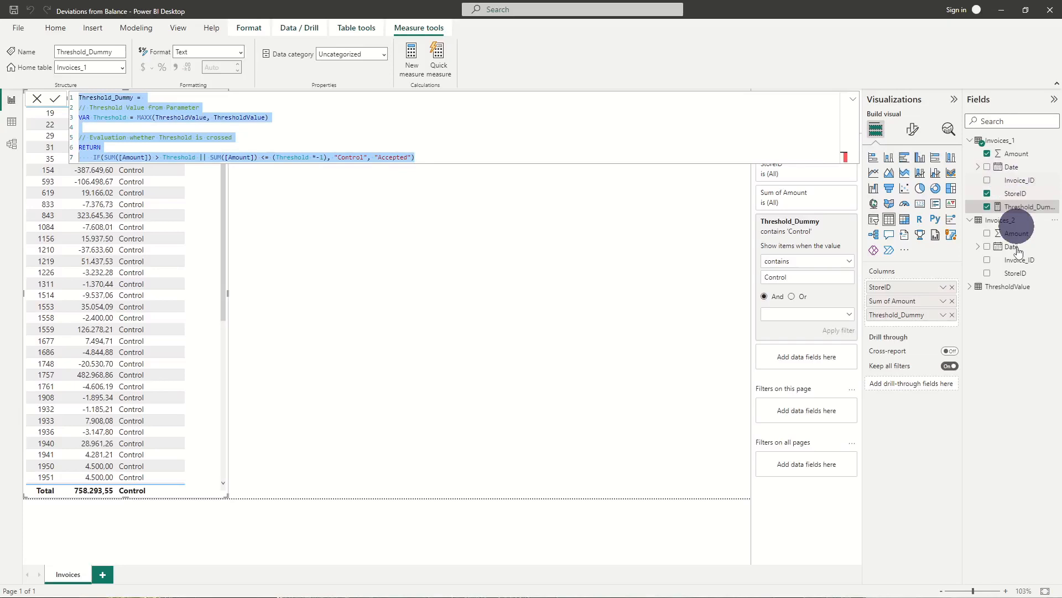
- Add a Threshold_Dummy2 measure to Invoices_2 using the same Control/Accepted formula
click(1003, 219)
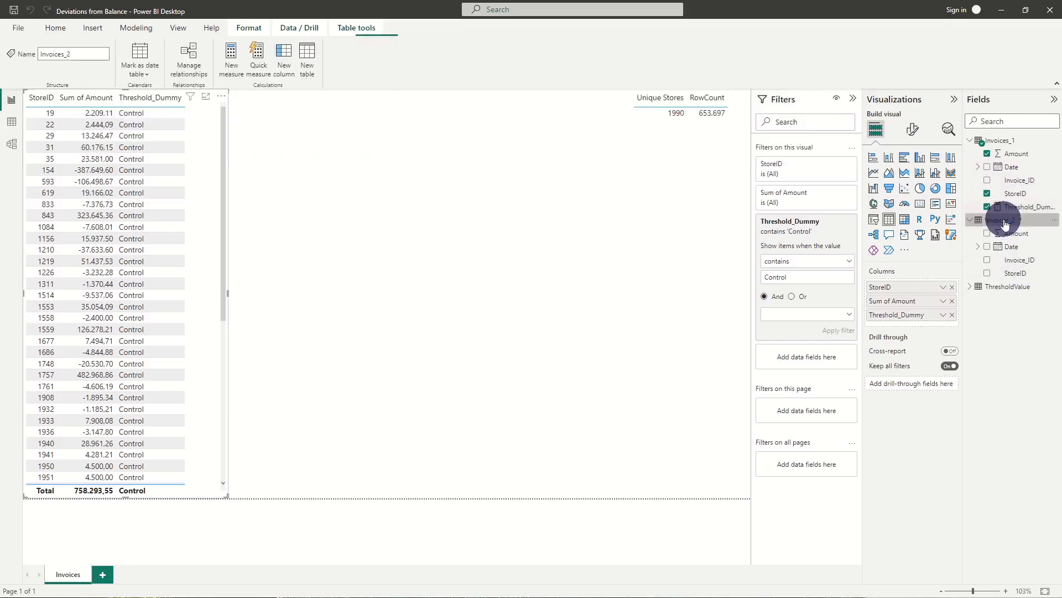
click(230, 58)
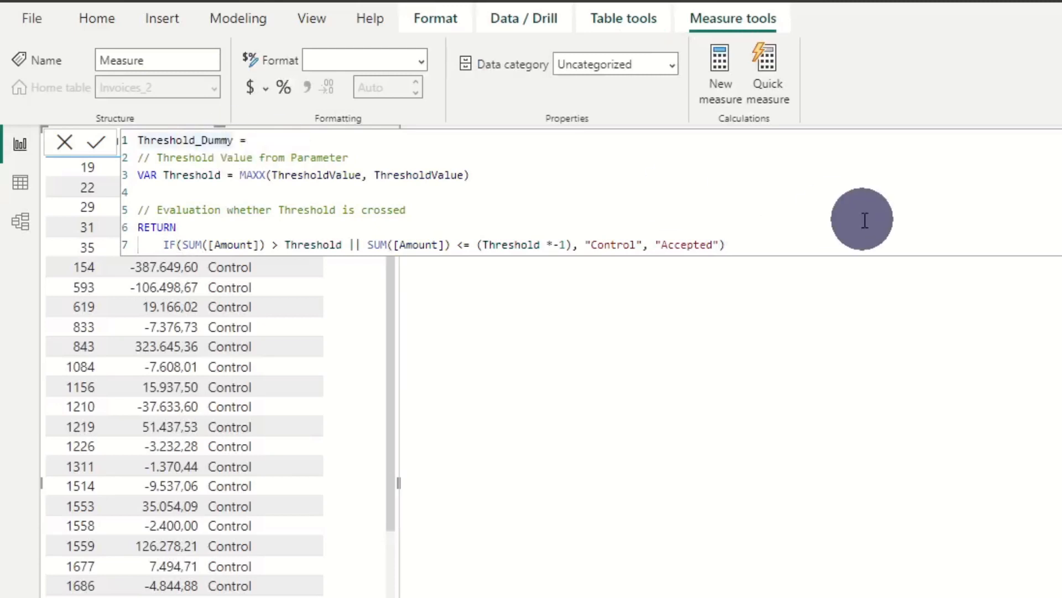
text(2)
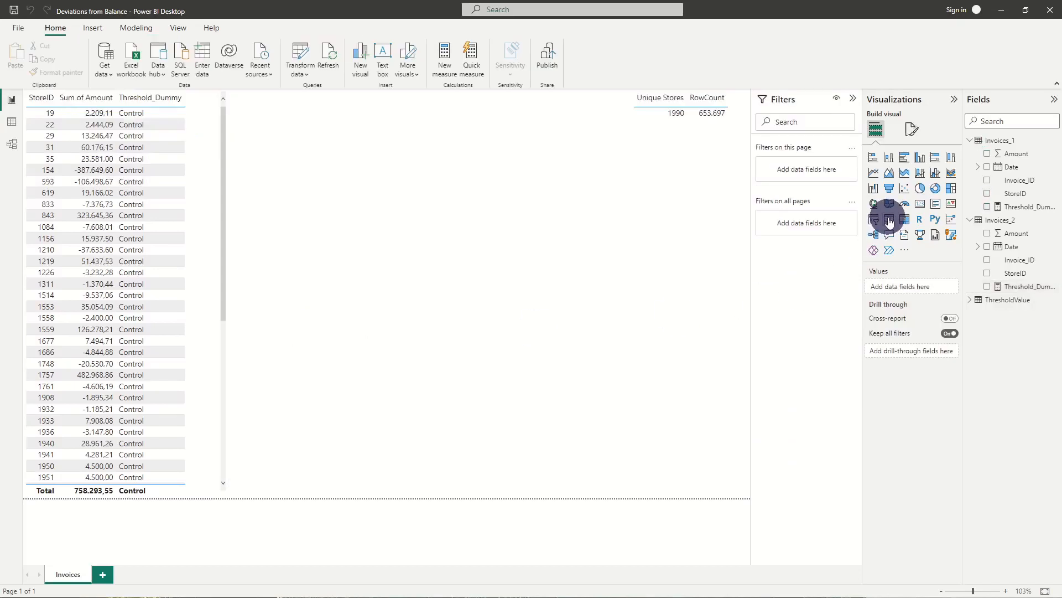
- Build a second table with Invoices_2 StoreID, Sum of Amount and Threshold_Dummy2
click(1015, 273)
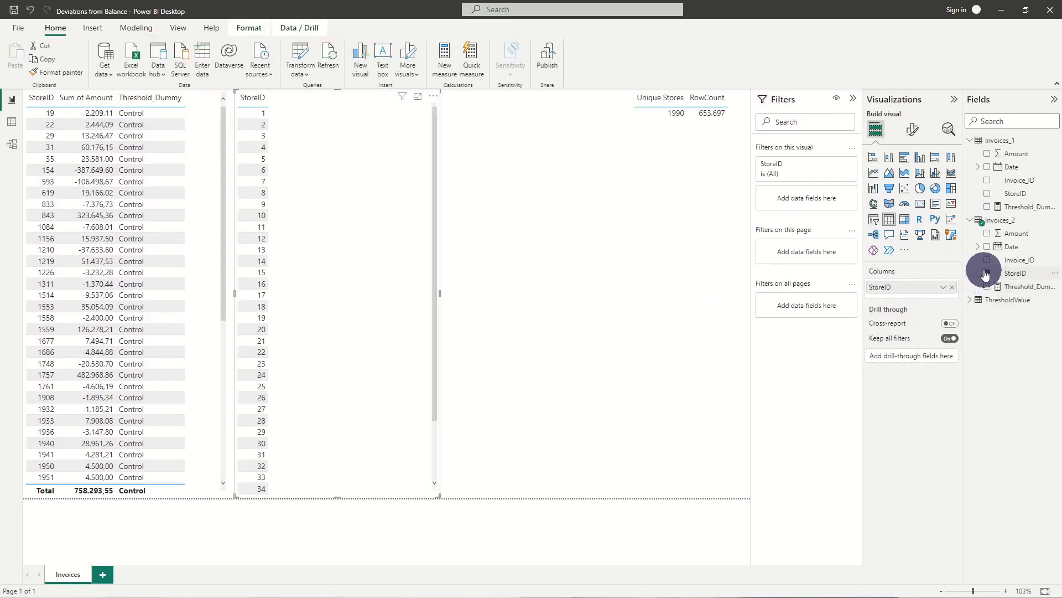
click(988, 234)
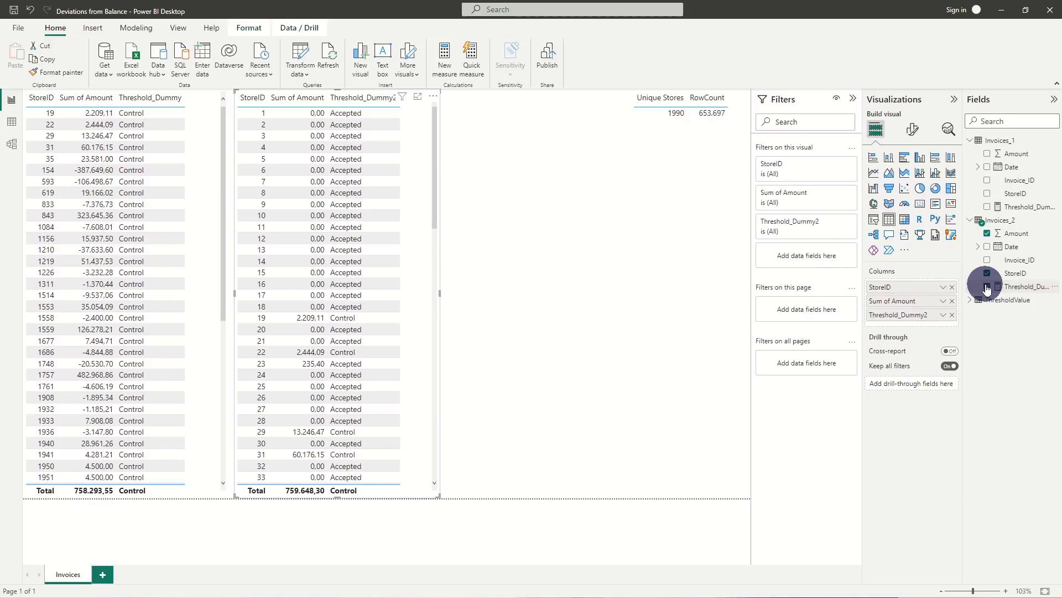
click(986, 285)
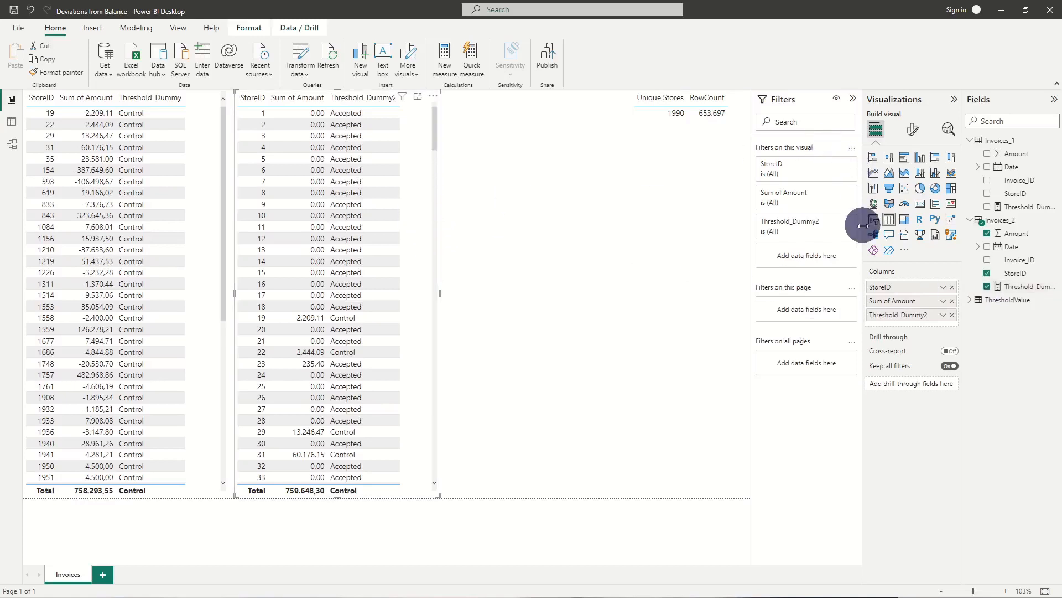